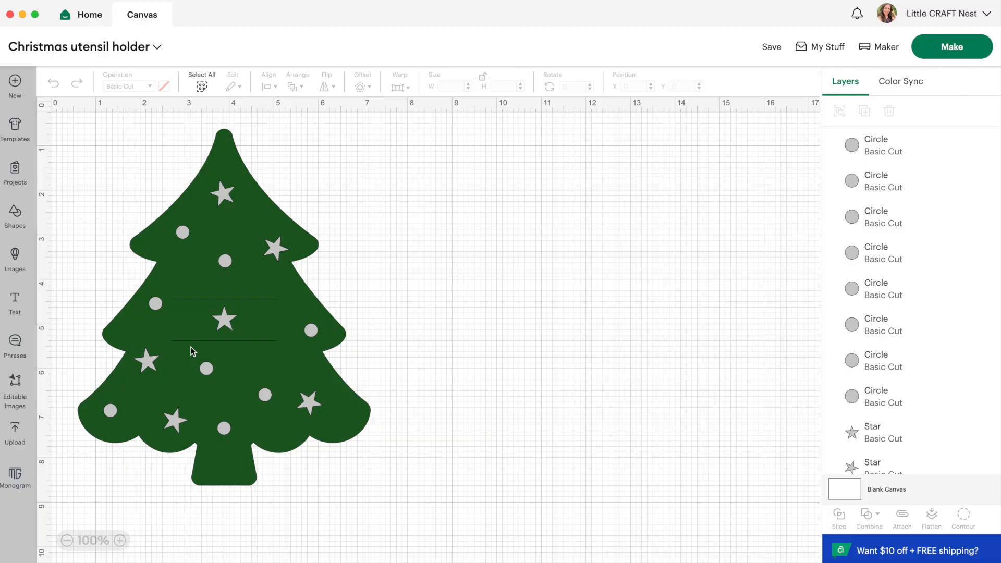
pyautogui.moveTo(232, 361)
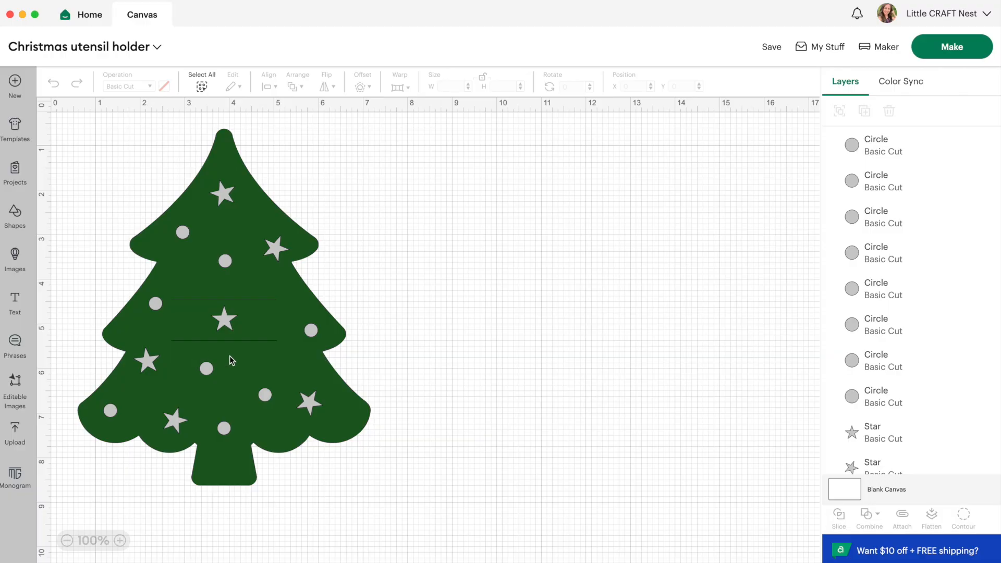
pyautogui.moveTo(185, 325)
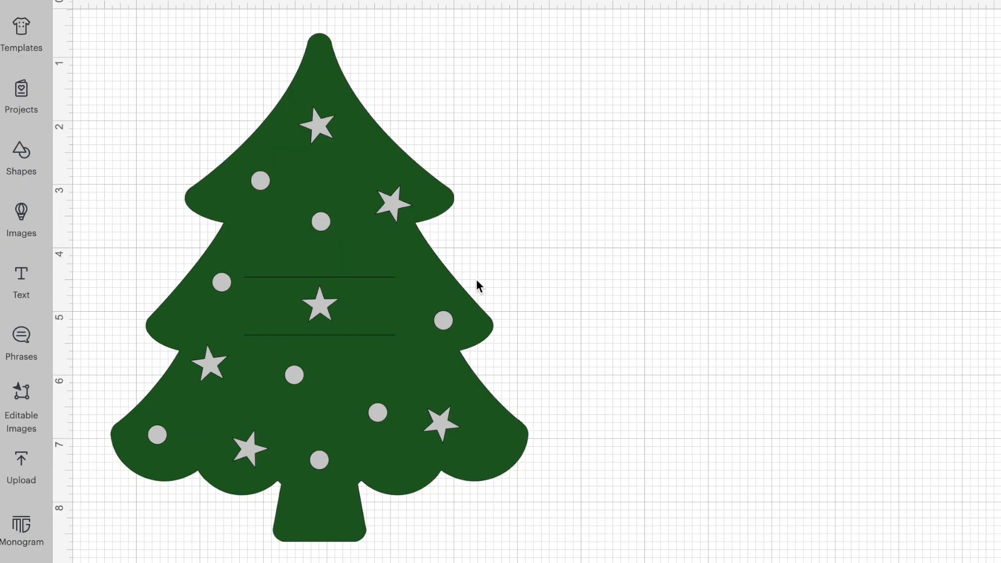
pyautogui.moveTo(245, 295)
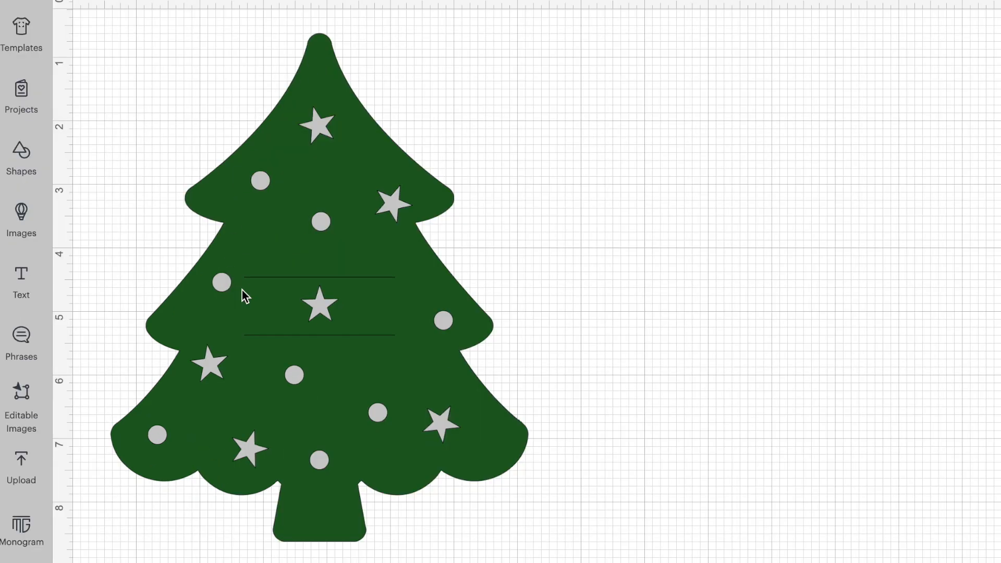
pyautogui.moveTo(254, 287)
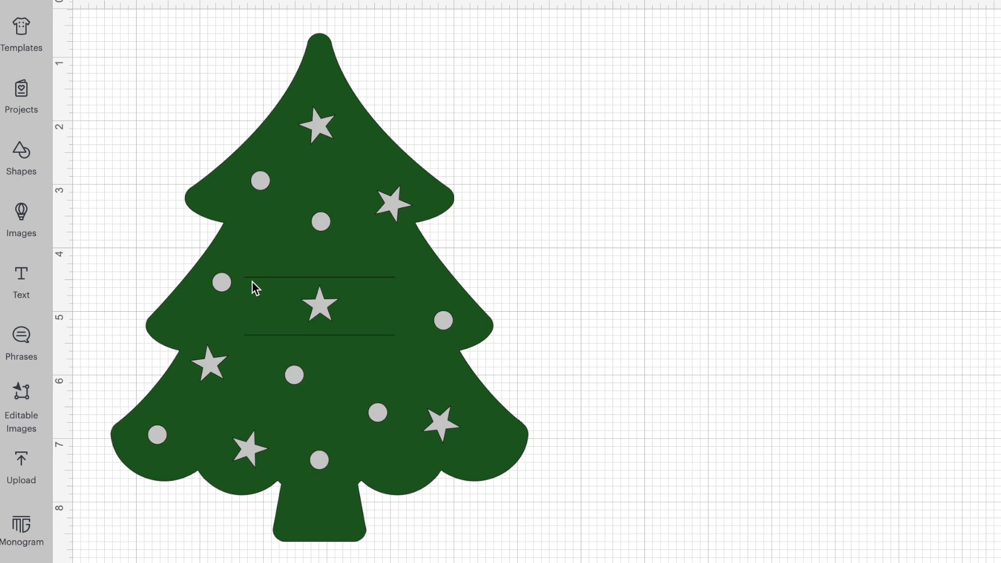
pyautogui.moveTo(375, 357)
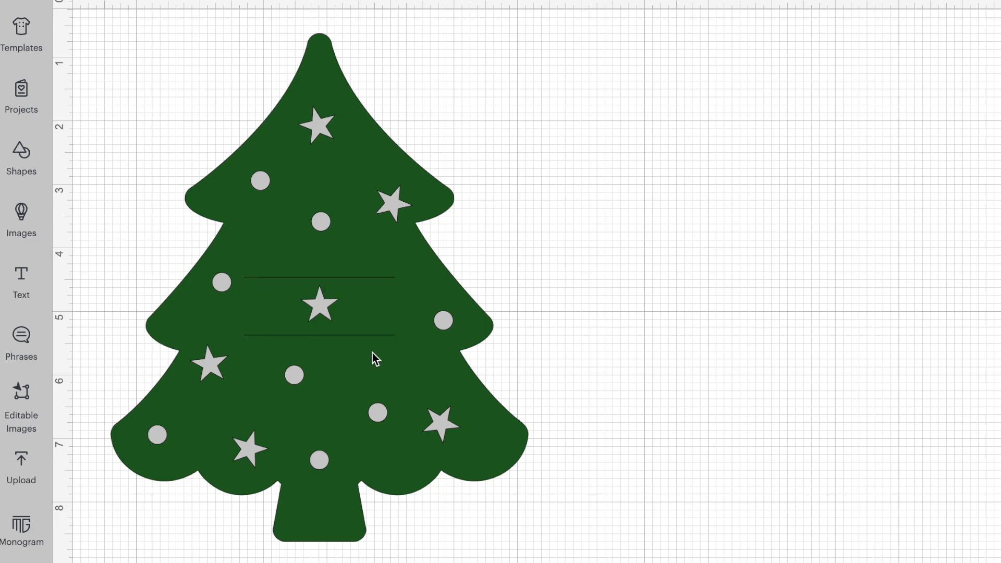
pyautogui.moveTo(309, 228)
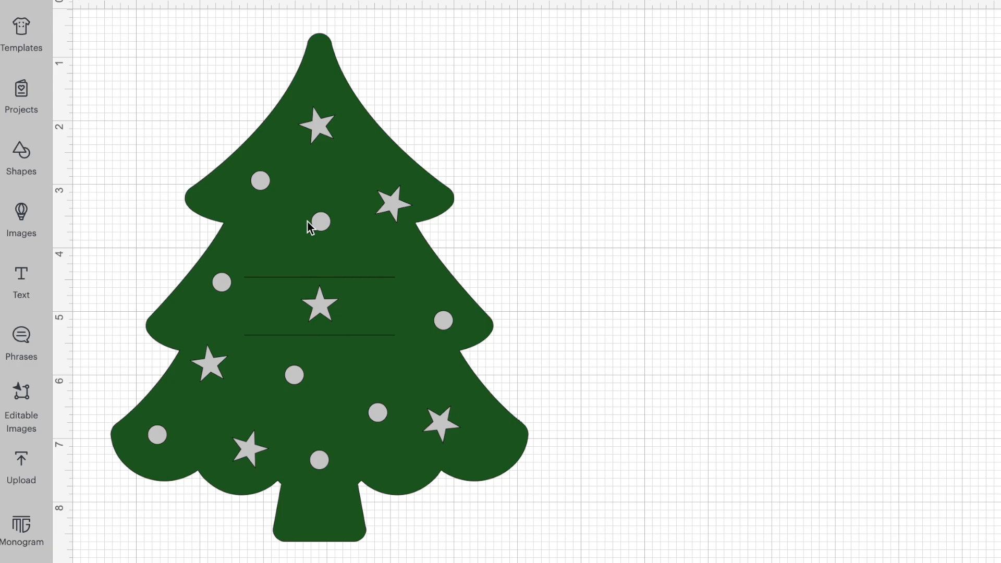
pyautogui.moveTo(294, 519)
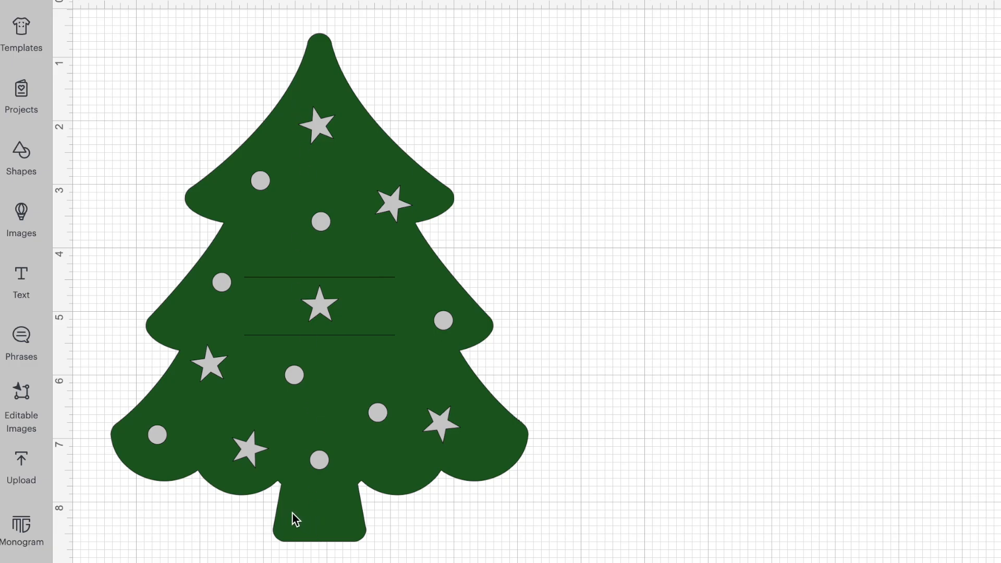
pyautogui.moveTo(410, 260)
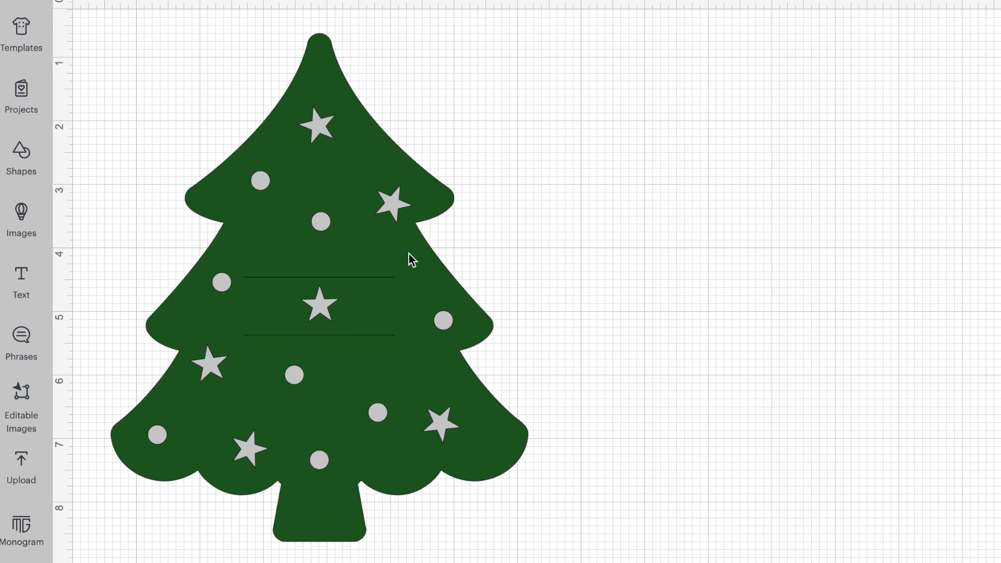
pyautogui.moveTo(278, 214)
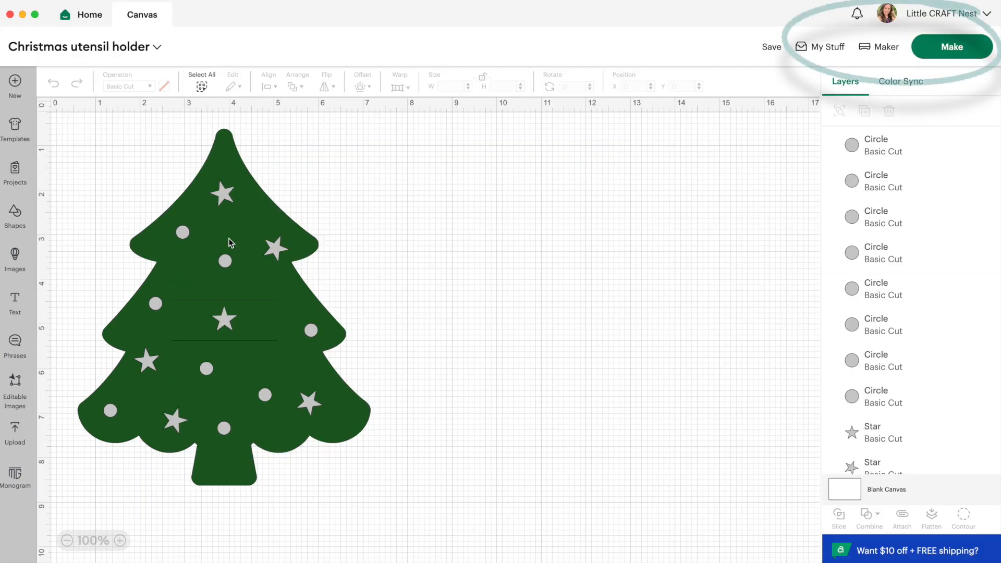
# Send the Christmas tree utensil holder to Make, splitting it across two mats
pyautogui.click(950, 46)
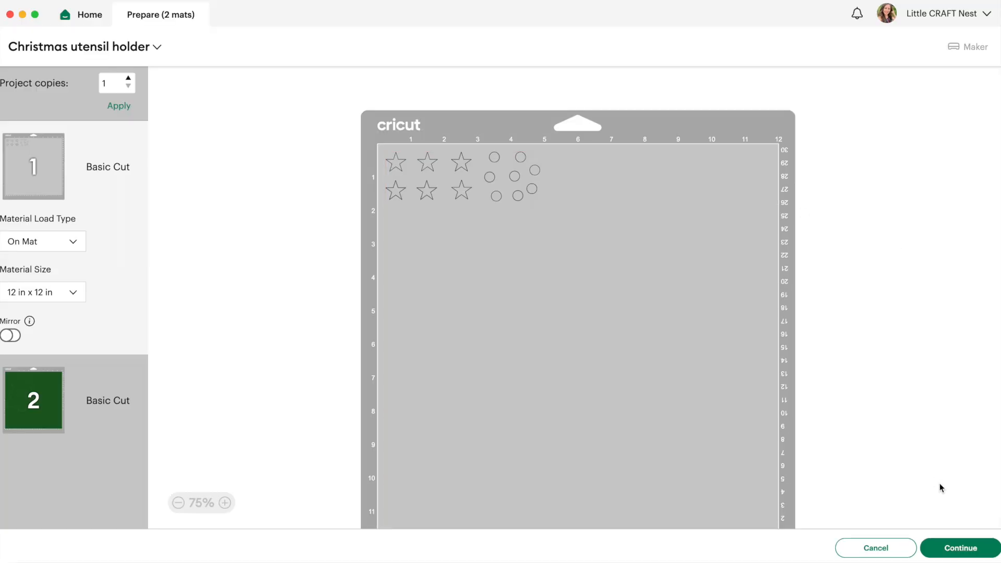
# Continue from the two-mat preview to the cutting setup stage
pyautogui.click(959, 548)
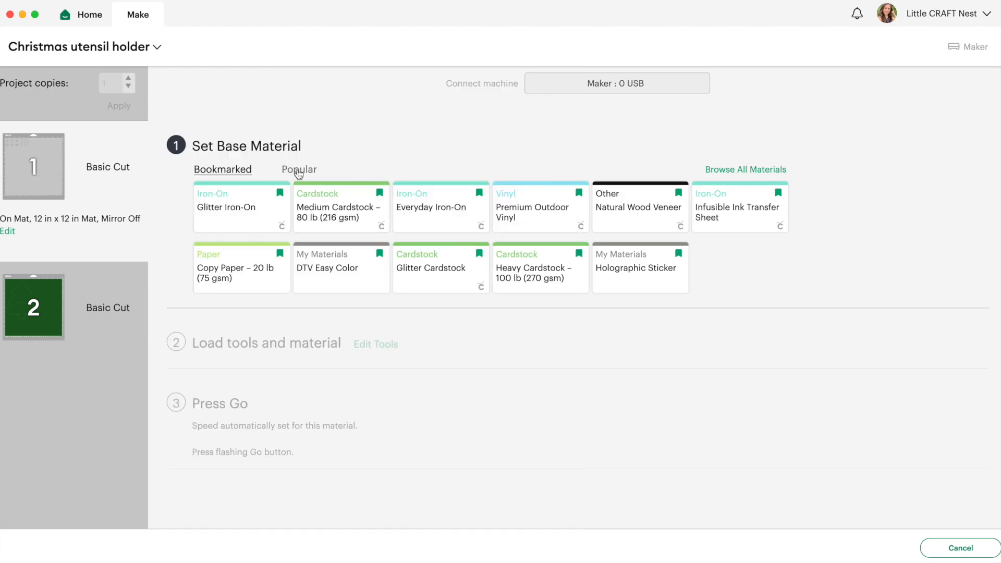
pyautogui.moveTo(312, 162)
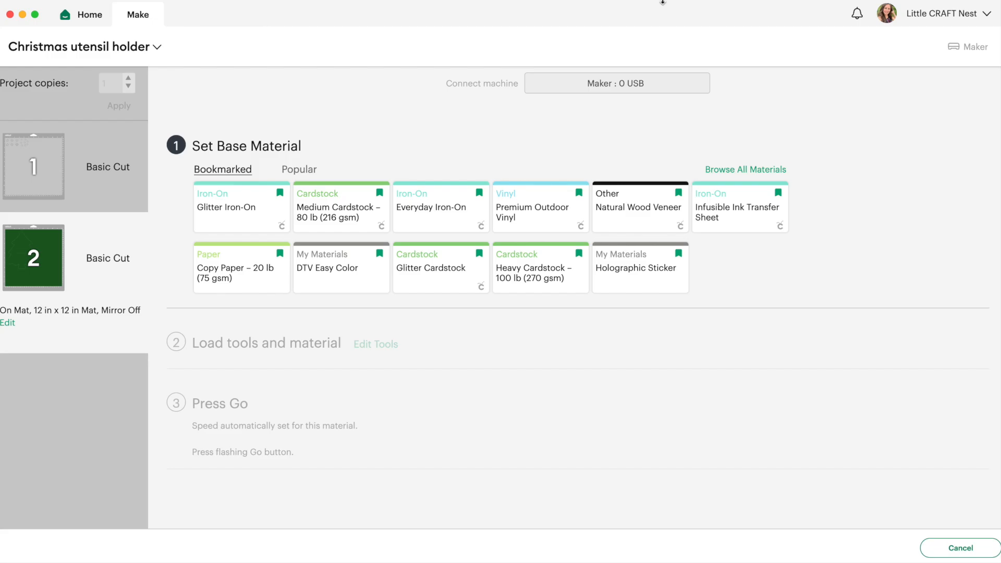
# Search the full materials catalog for 'felt', showing seven results
pyautogui.click(745, 168)
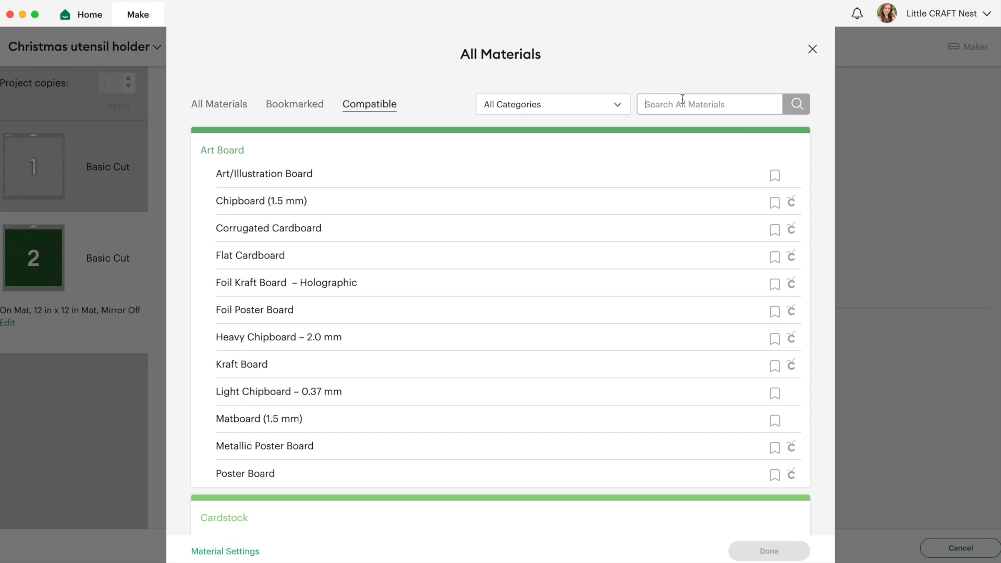
pyautogui.write('felt')
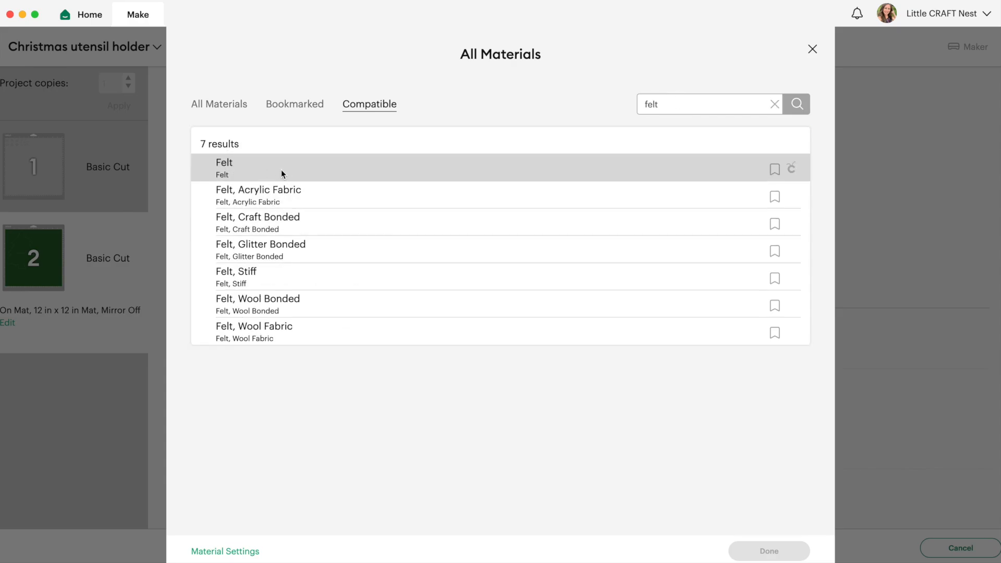
pyautogui.moveTo(271, 196)
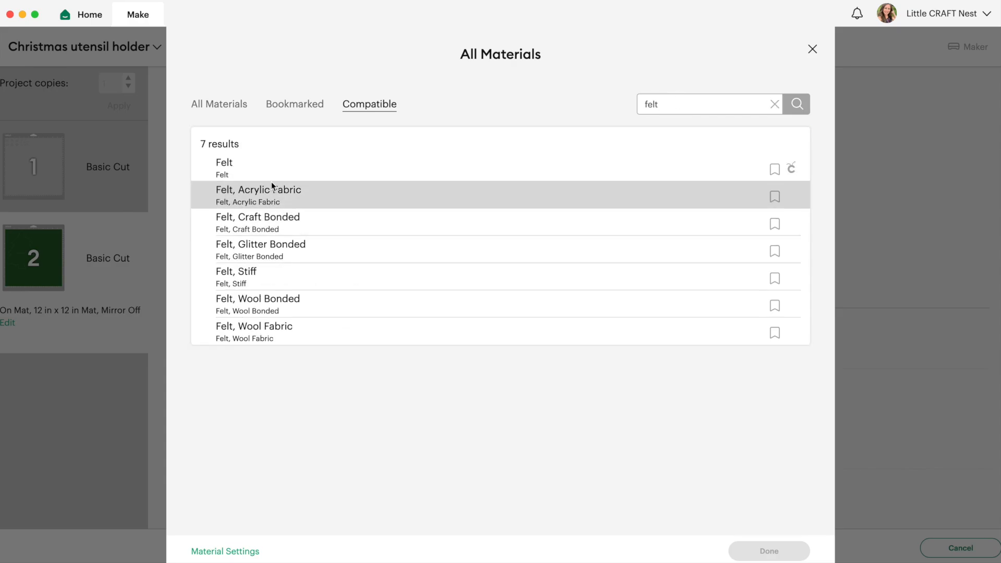
pyautogui.moveTo(250, 277)
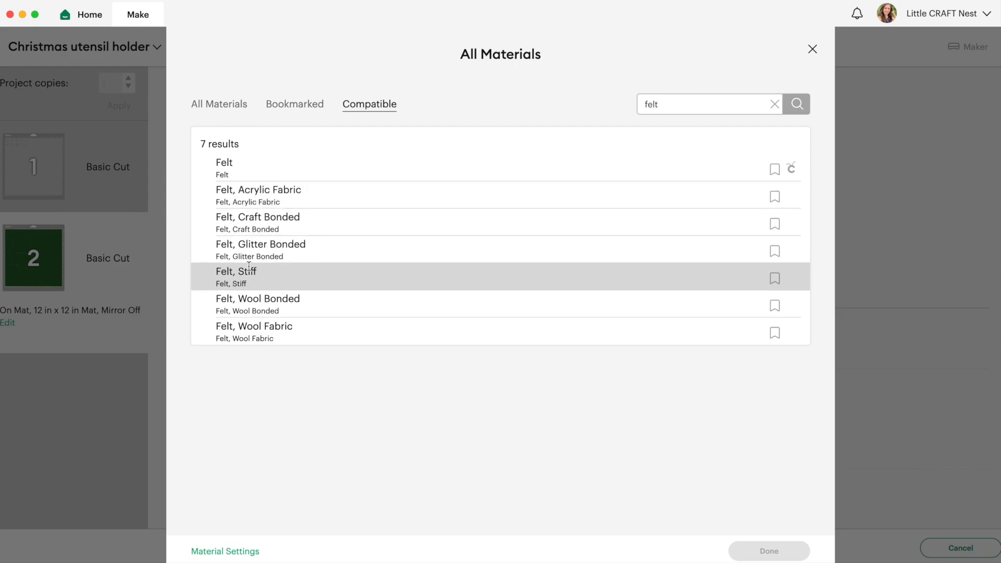
pyautogui.moveTo(261, 249)
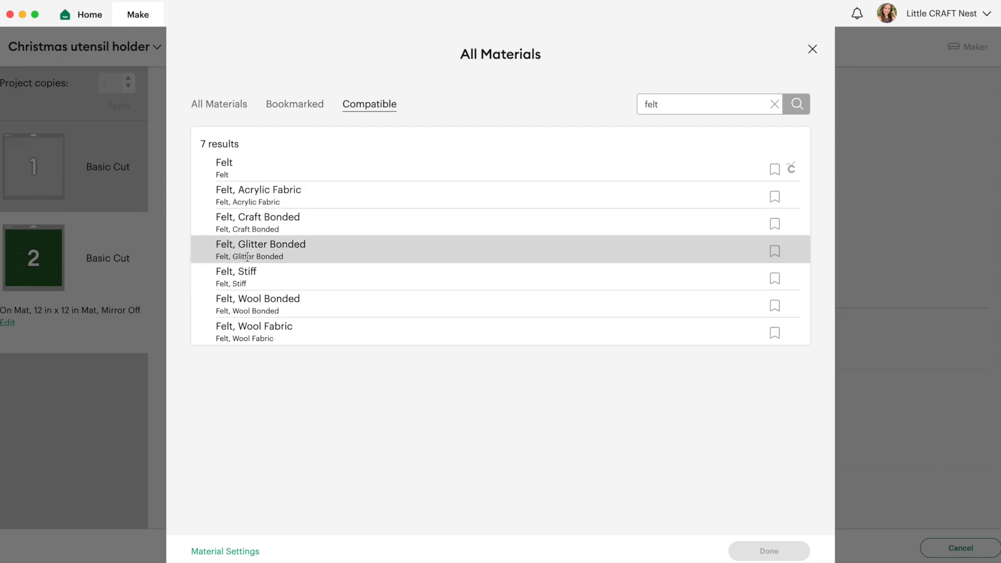
pyautogui.moveTo(296, 330)
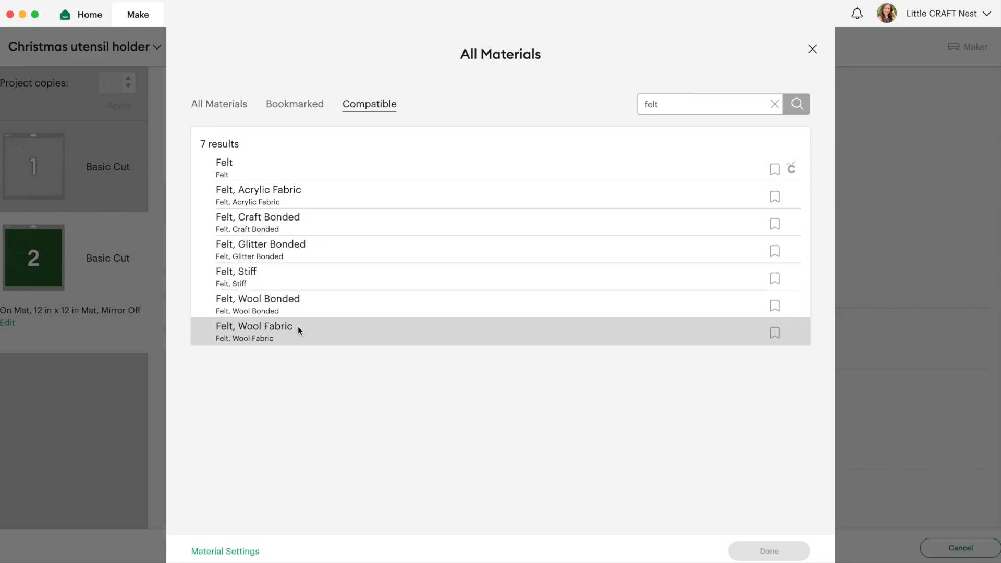
pyautogui.moveTo(296, 249)
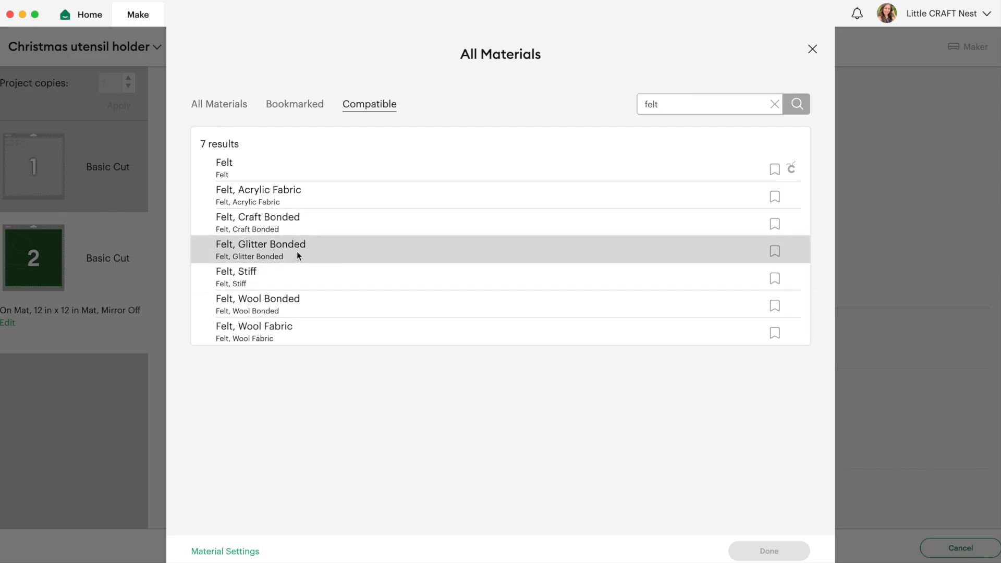
pyautogui.moveTo(307, 312)
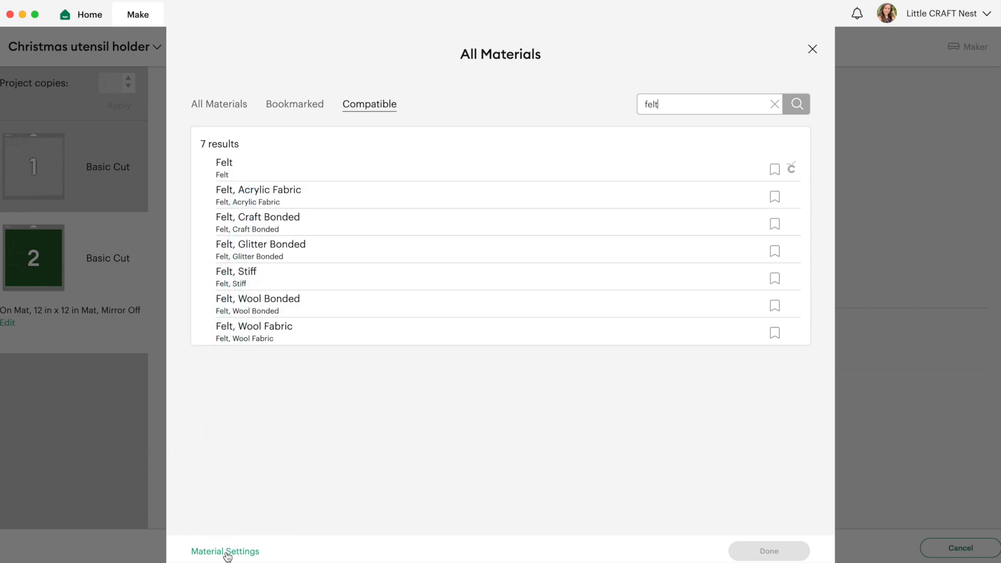
# Open the Material Settings table and scroll to the felt entries' blade types
pyautogui.click(224, 551)
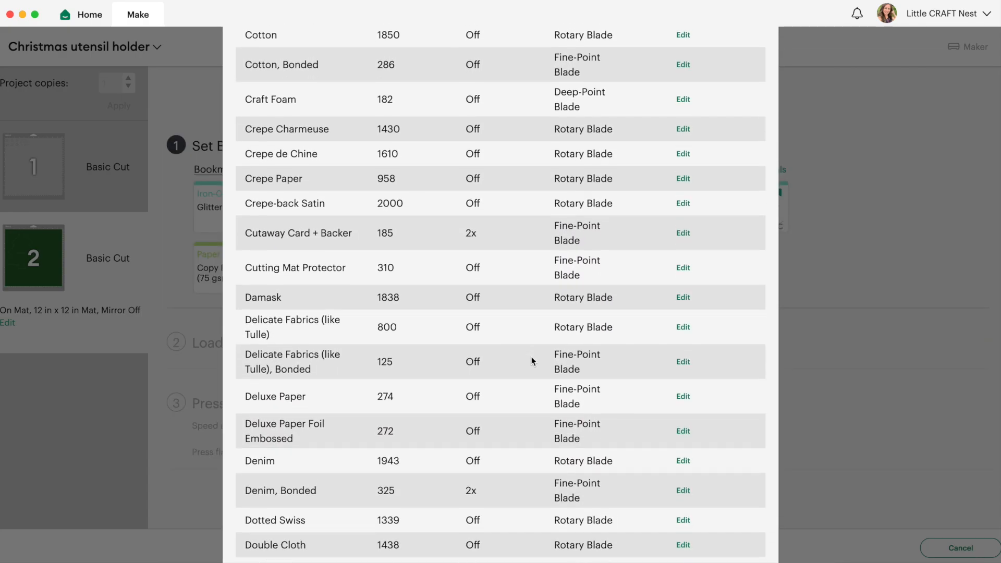
pyautogui.scroll(-3)
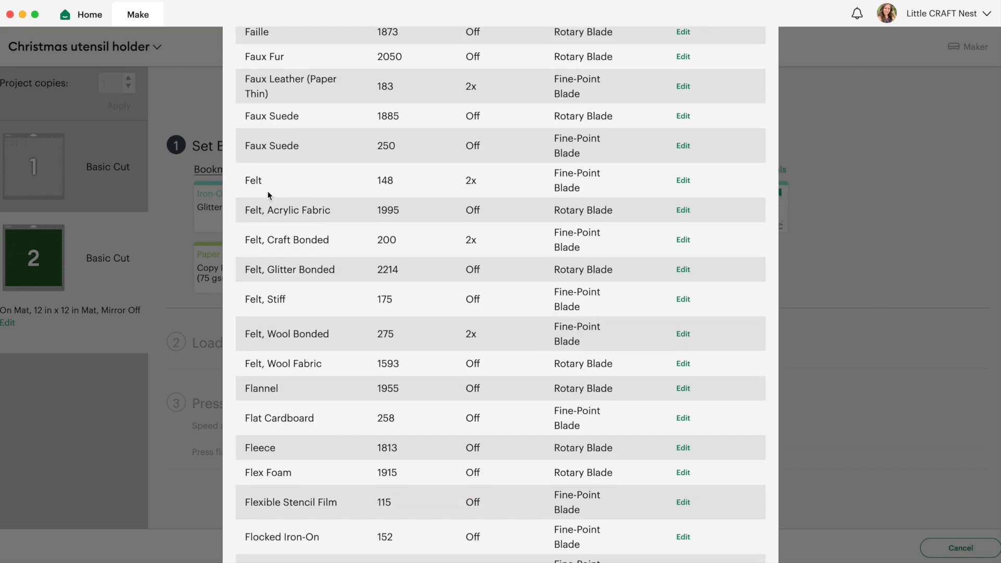
pyautogui.moveTo(293, 398)
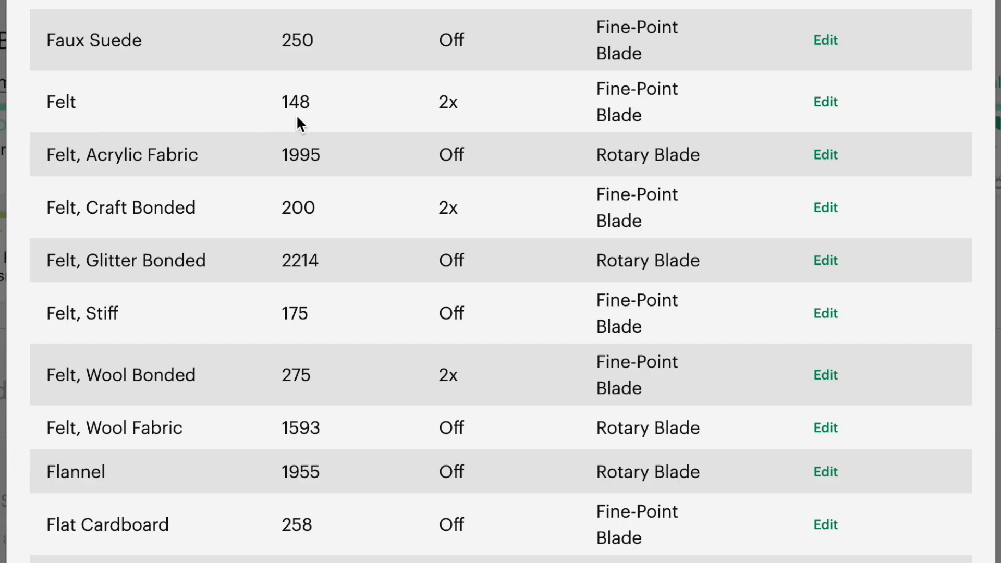
pyautogui.moveTo(467, 122)
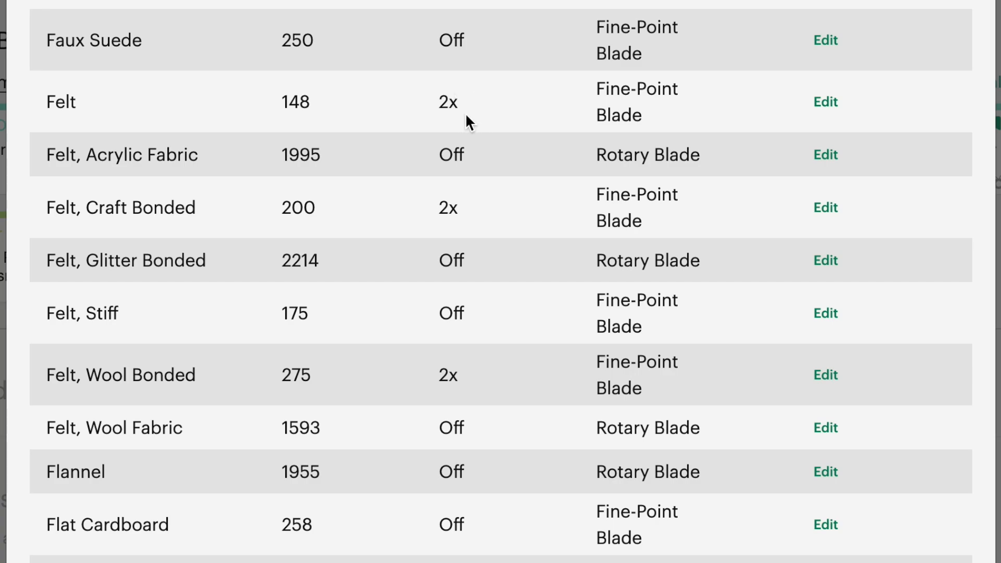
pyautogui.moveTo(715, 119)
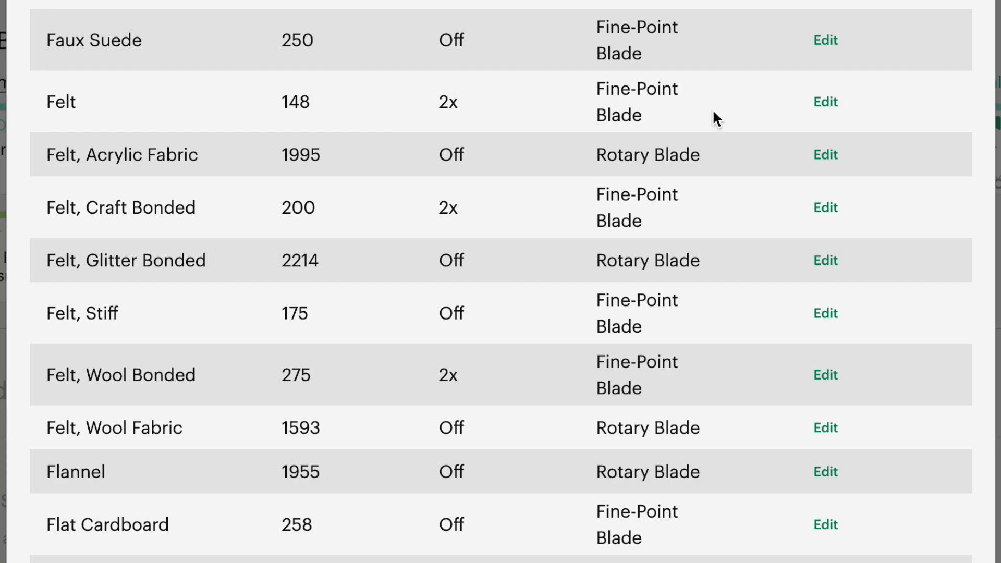
pyautogui.moveTo(150, 158)
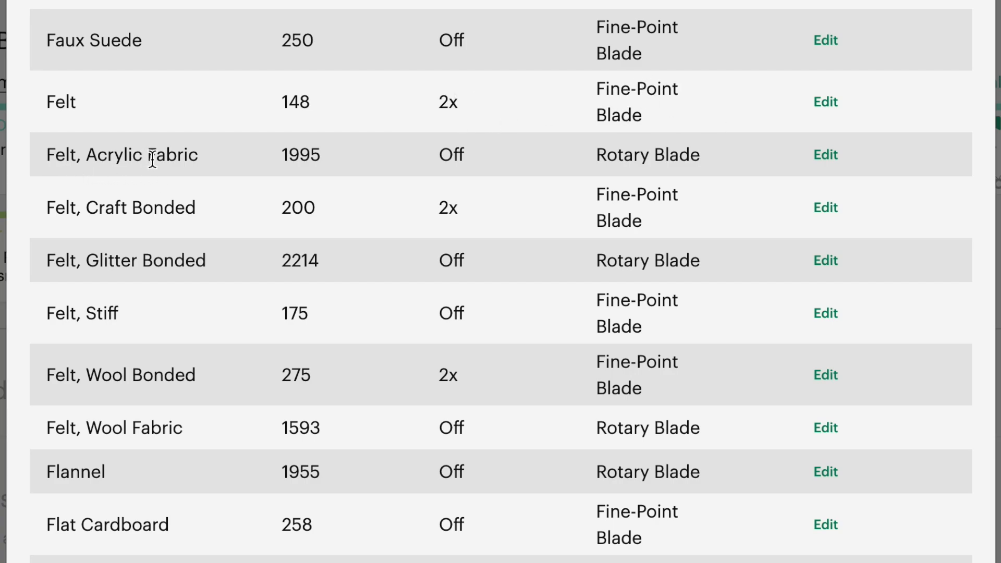
pyautogui.moveTo(265, 177)
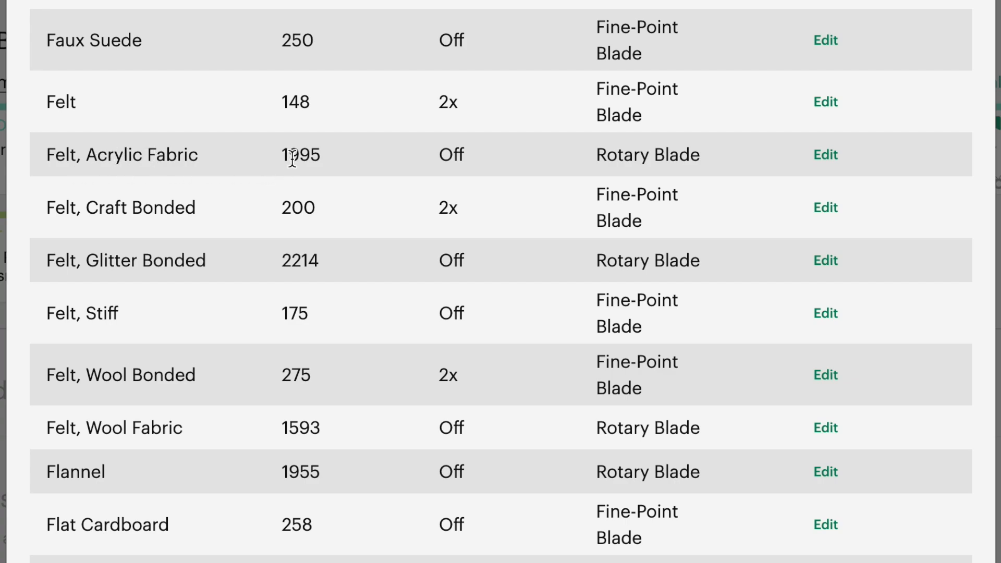
pyautogui.moveTo(389, 173)
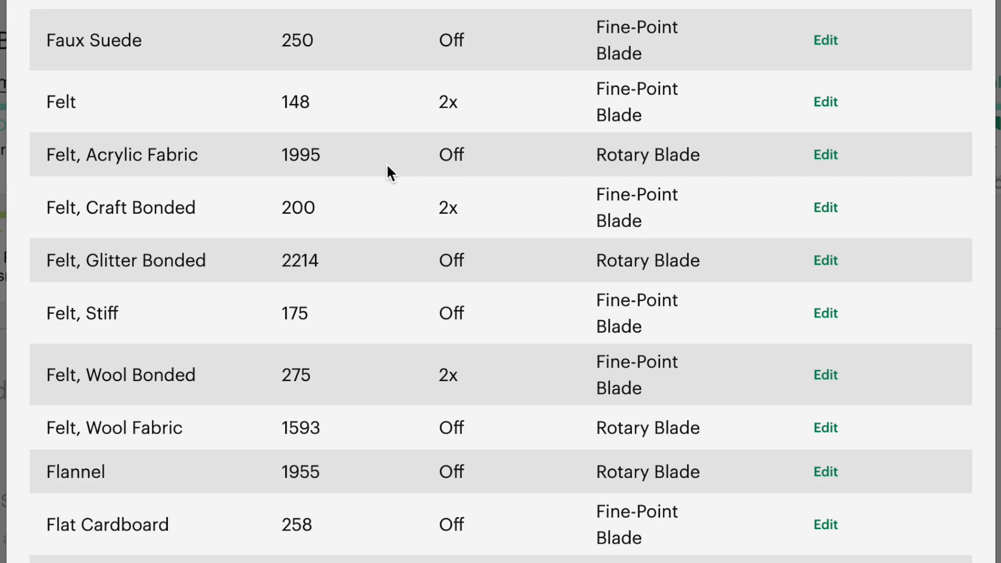
pyautogui.moveTo(653, 162)
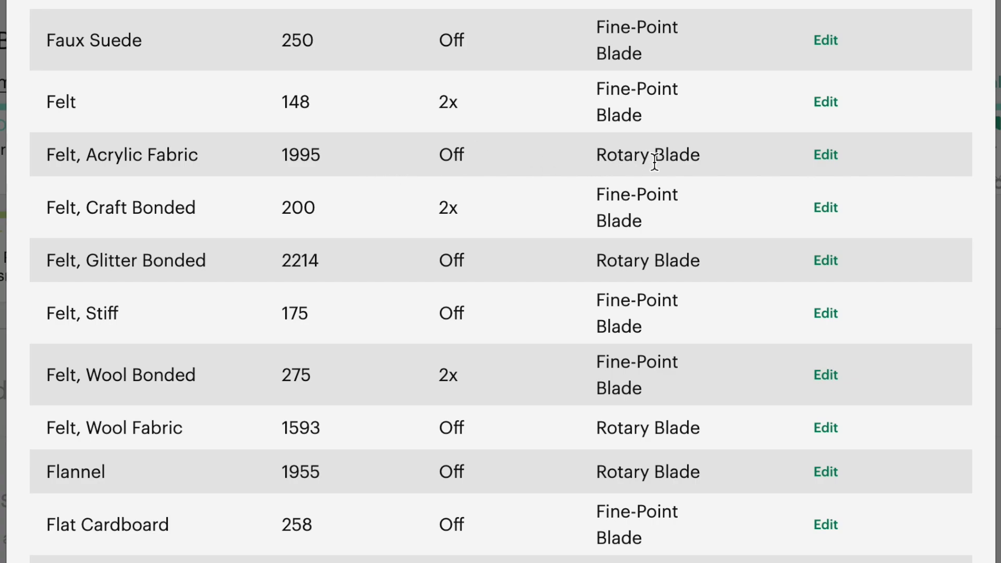
pyautogui.moveTo(592, 177)
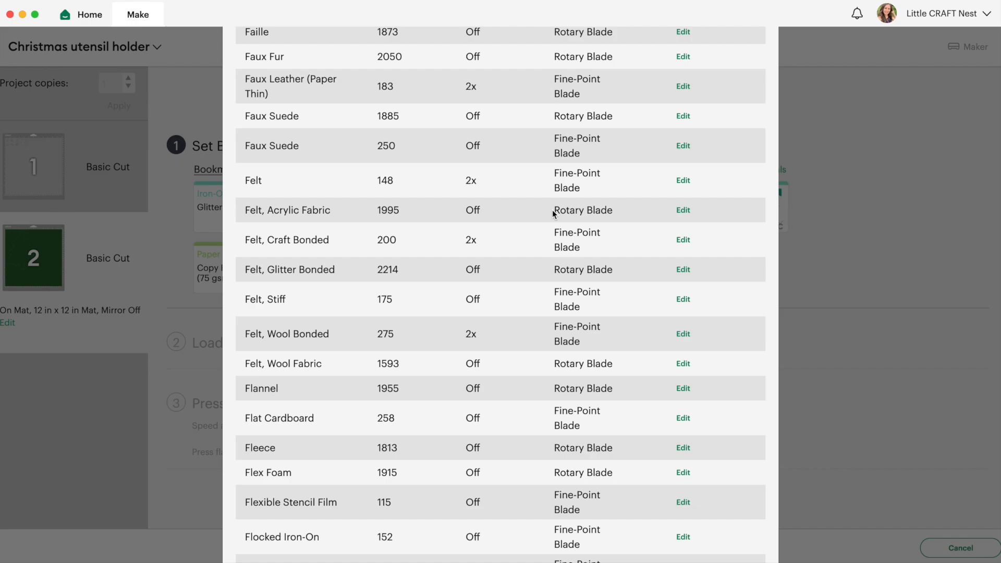
pyautogui.moveTo(421, 241)
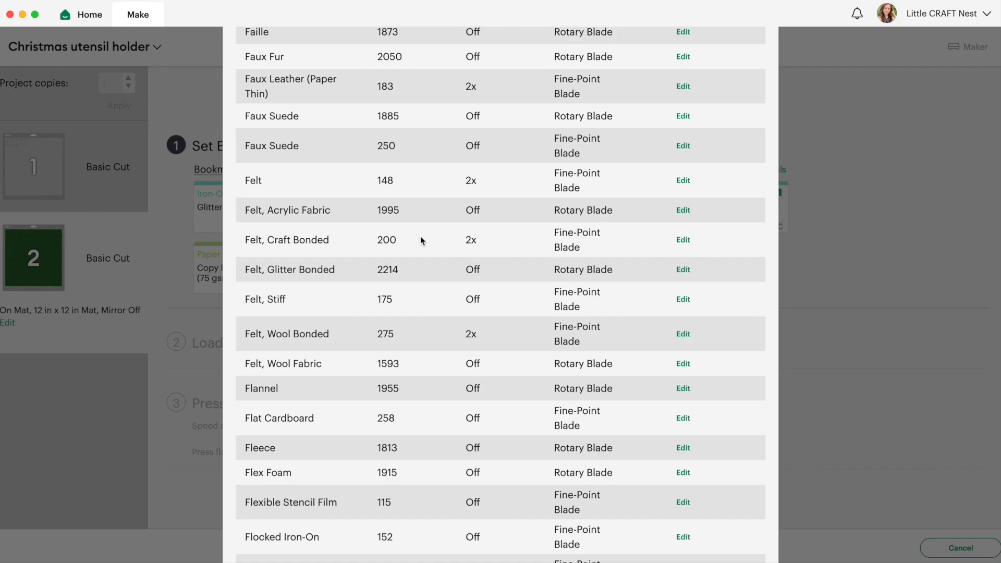
pyautogui.moveTo(401, 302)
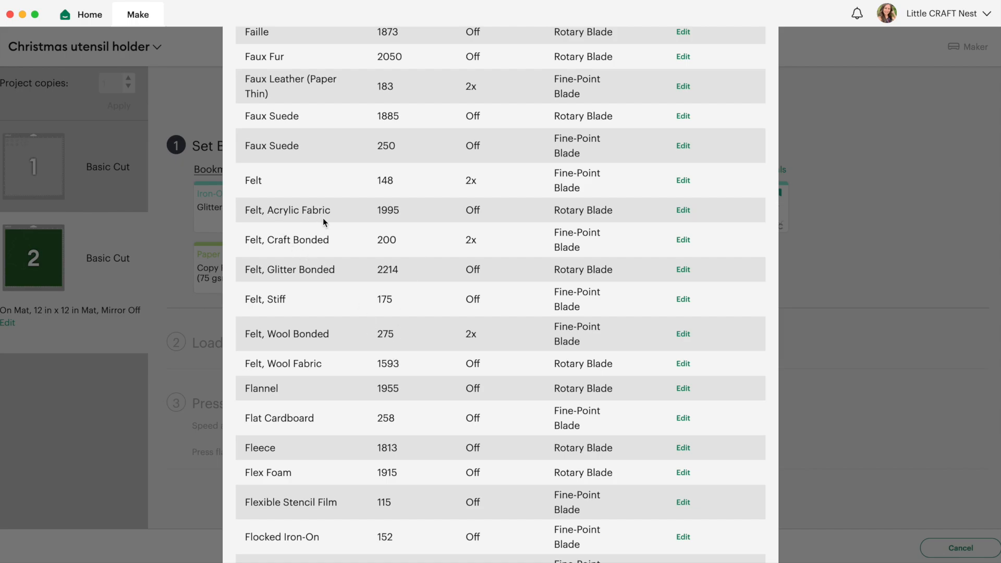
pyautogui.moveTo(367, 195)
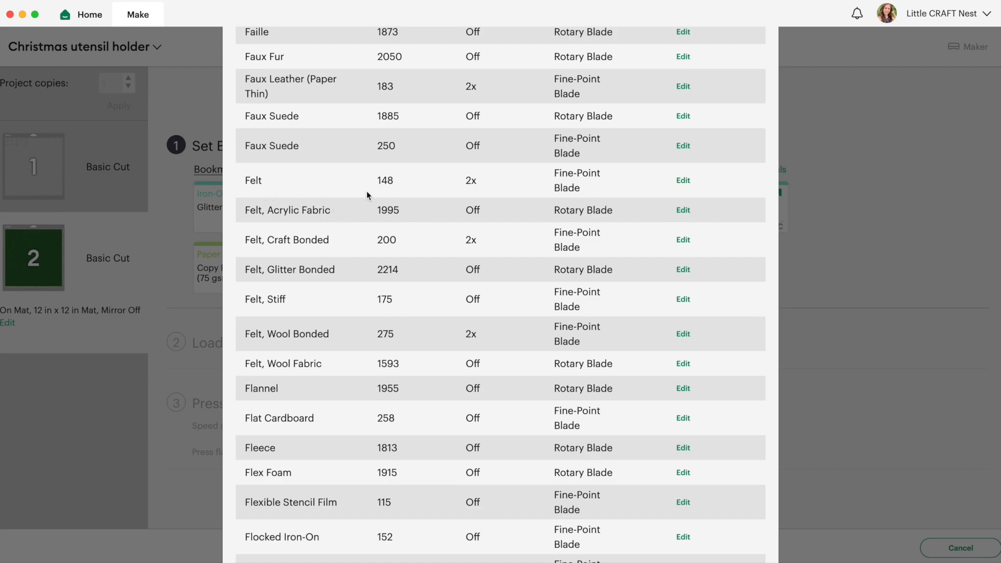
pyautogui.moveTo(376, 193)
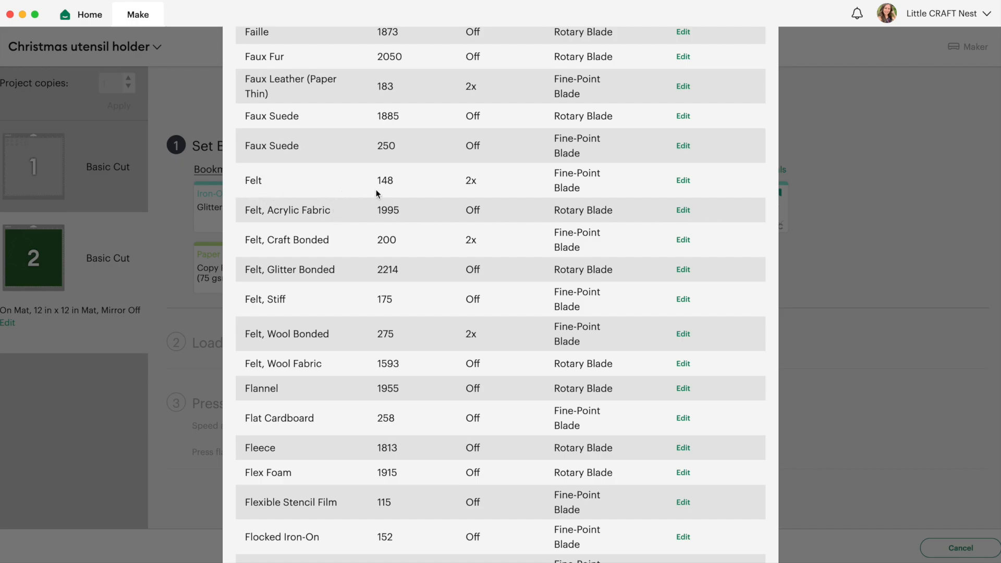
pyautogui.moveTo(480, 204)
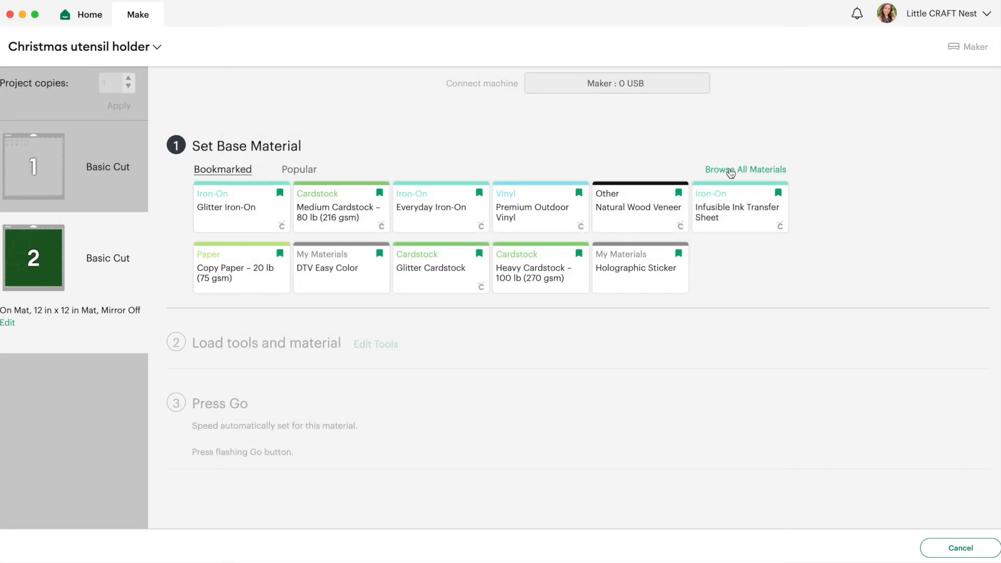
# Search 'fel' in all materials and set plain Felt as mat 2's base material
pyautogui.click(744, 168)
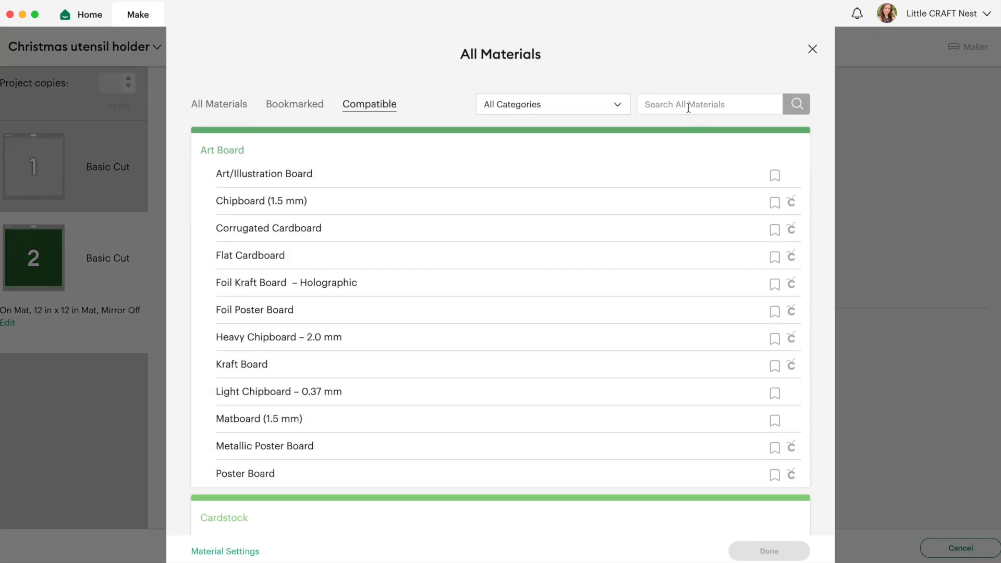
pyautogui.write('felt')
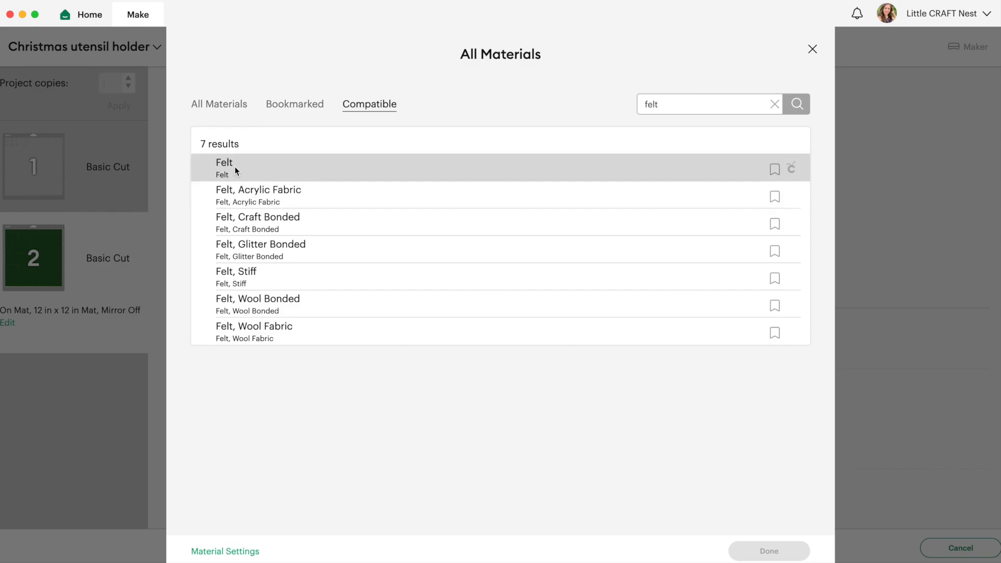
pyautogui.click(224, 162)
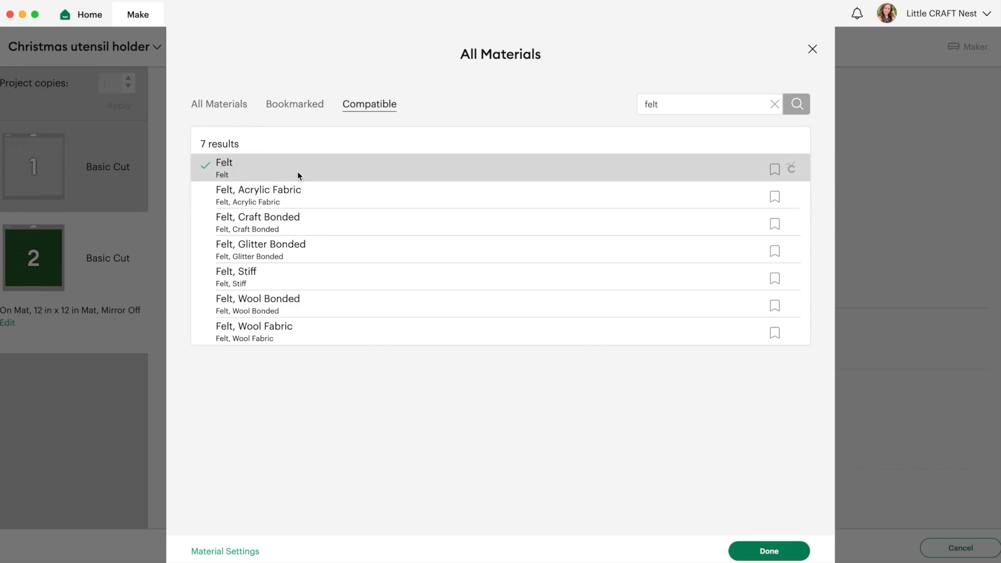
pyautogui.click(768, 551)
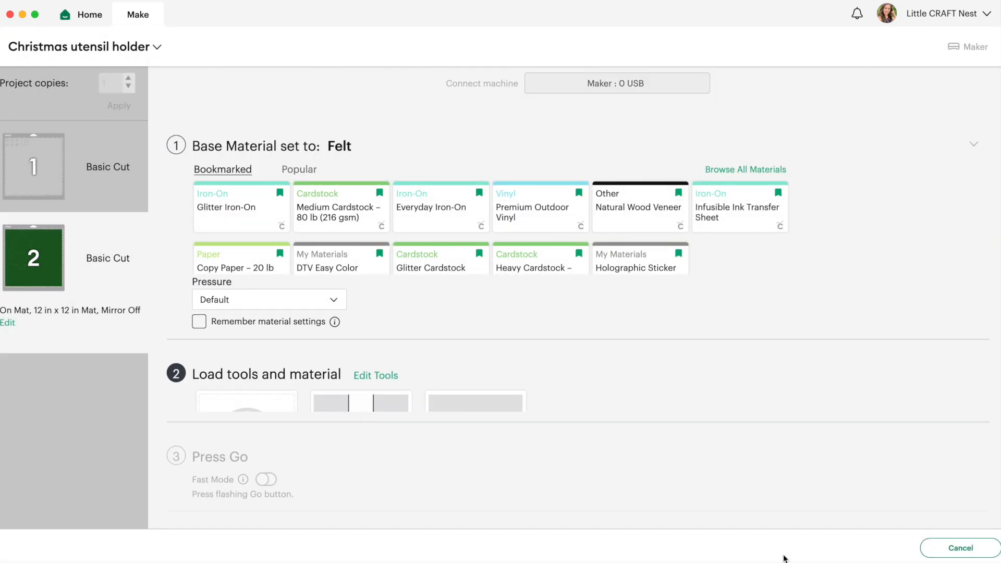
# Collapse the Base Material section to show mat 2's tool-loading instructions
pyautogui.click(972, 144)
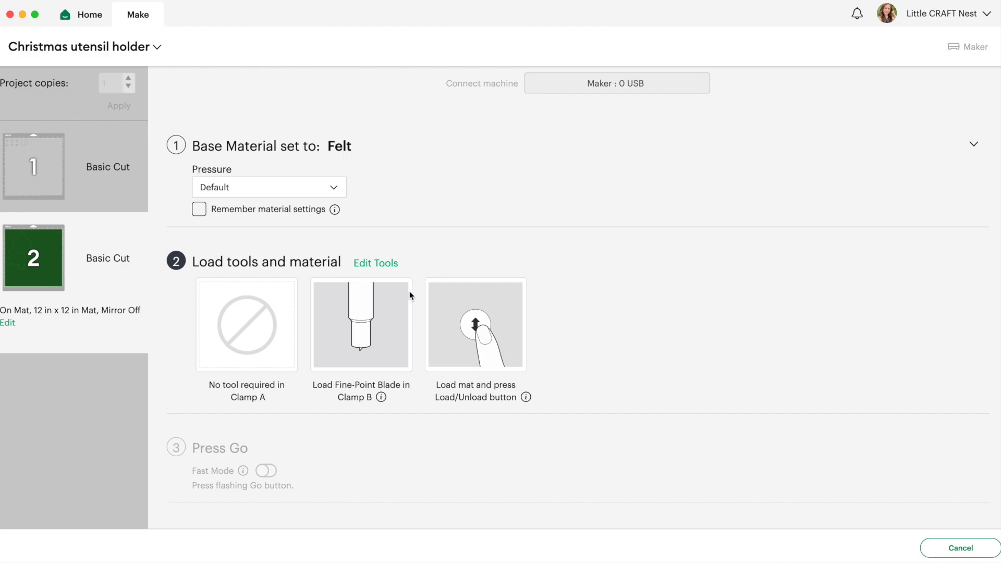
pyautogui.moveTo(412, 376)
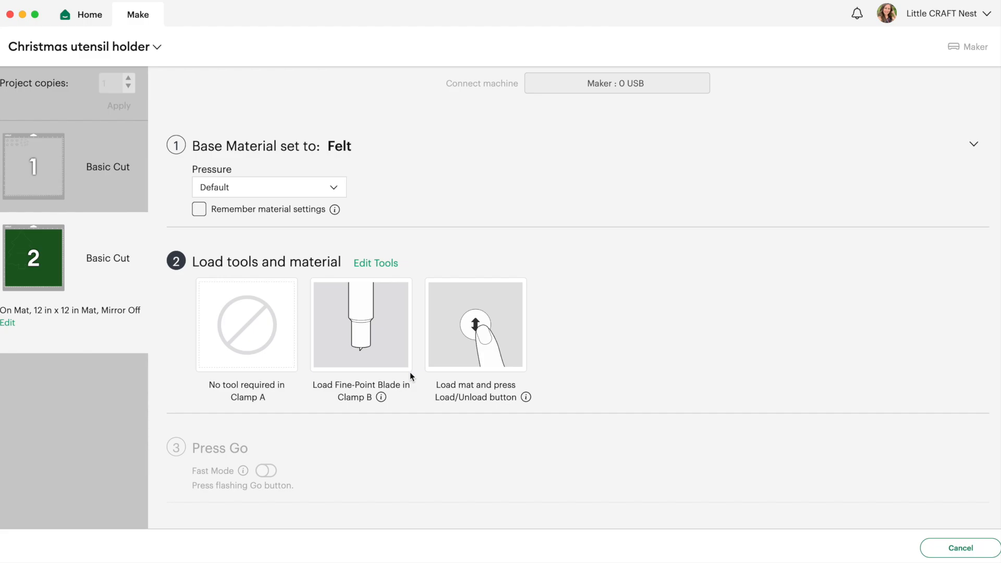
pyautogui.moveTo(337, 312)
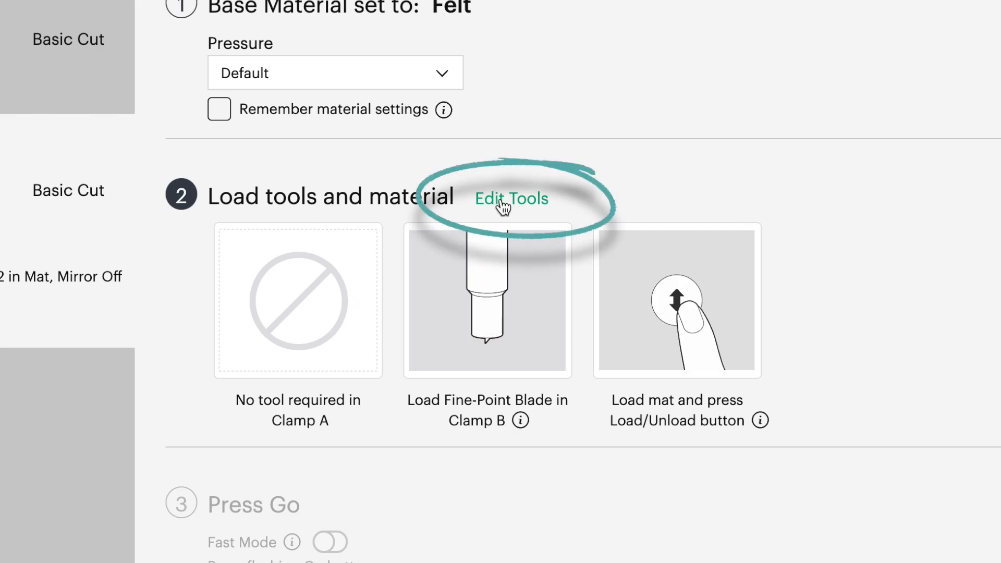
# Replace the Fine-Point Blade in Clamp B with the Rotary Blade via Edit Tools
pyautogui.click(512, 199)
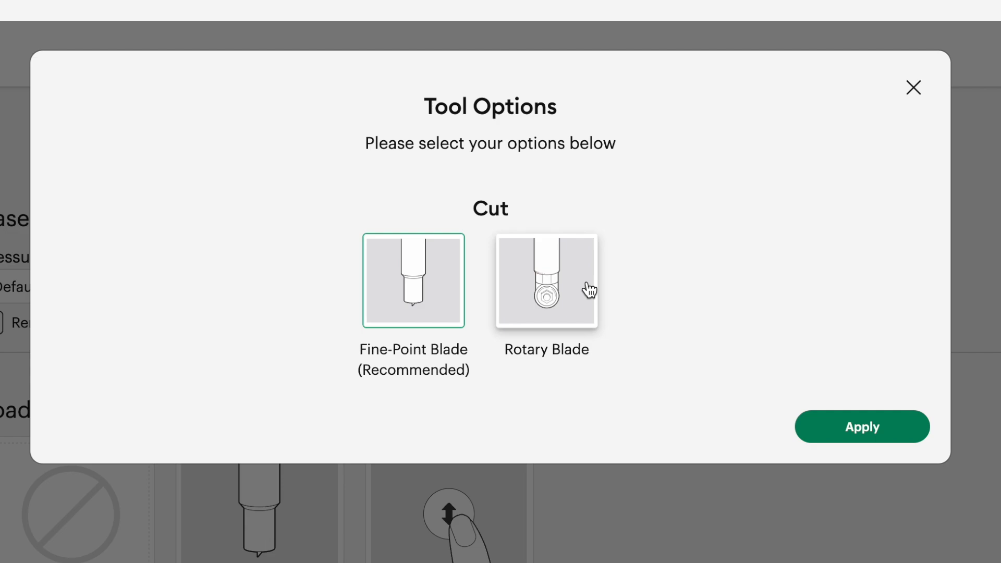
pyautogui.moveTo(504, 285)
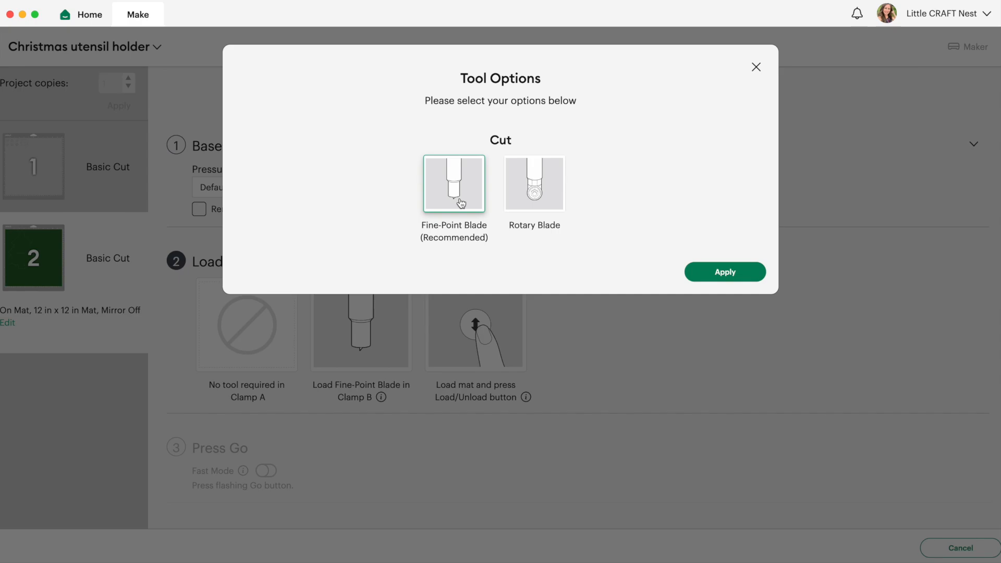
pyautogui.moveTo(444, 196)
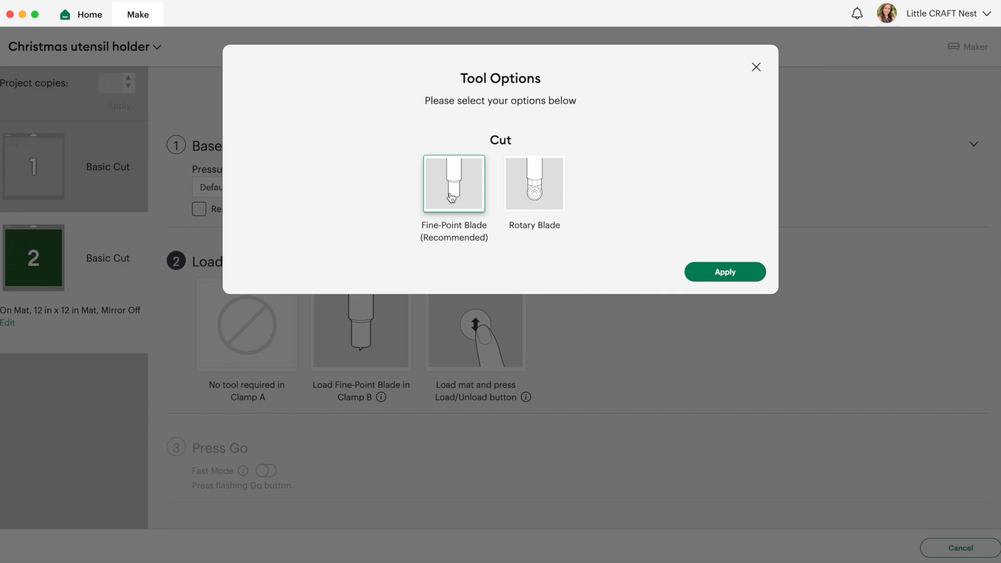
pyautogui.moveTo(466, 203)
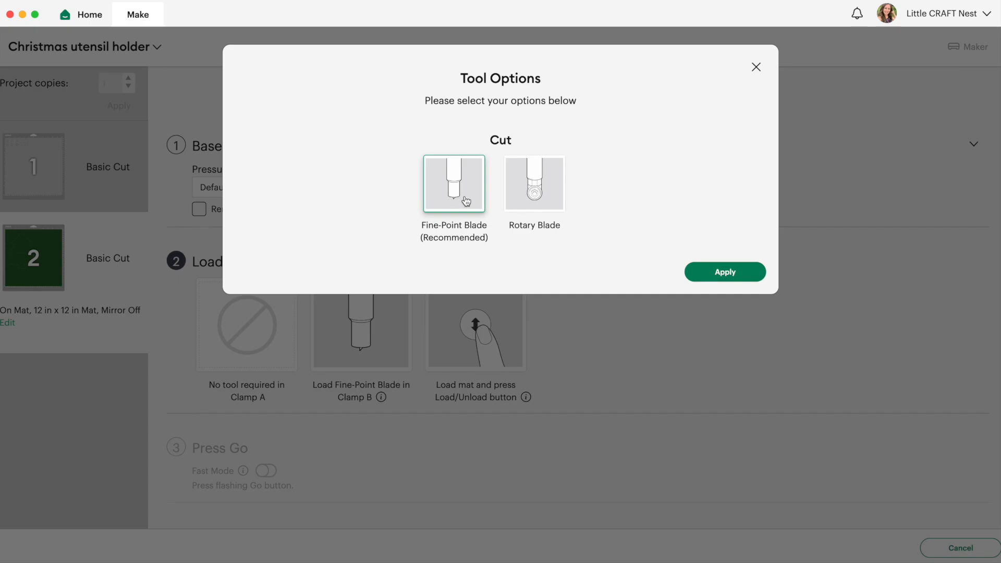
pyautogui.click(534, 183)
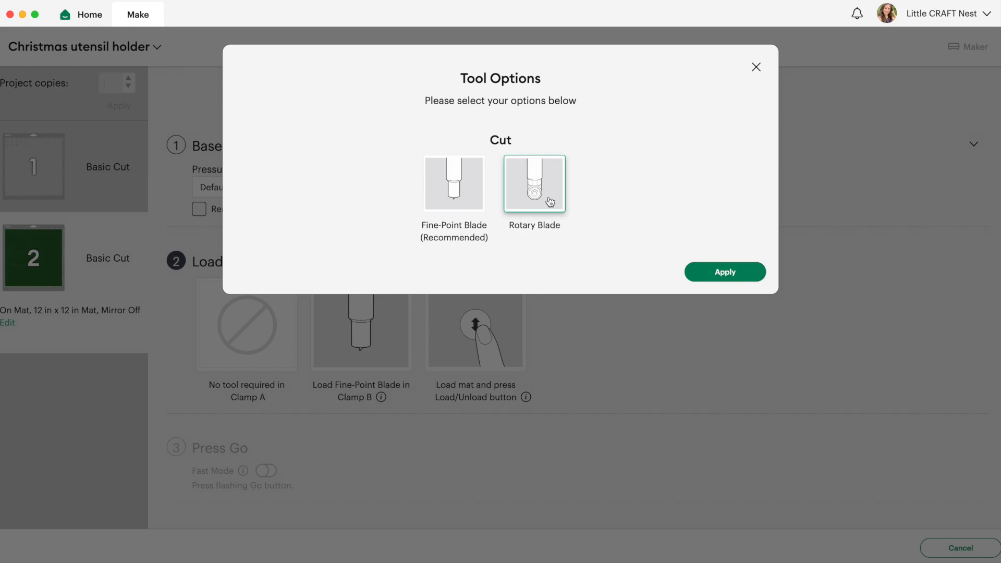
pyautogui.click(724, 271)
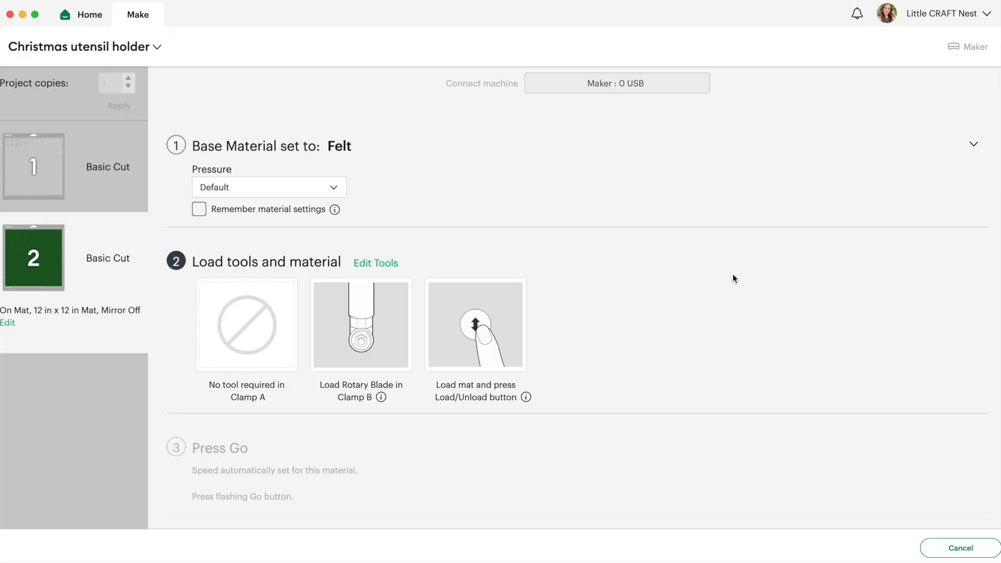